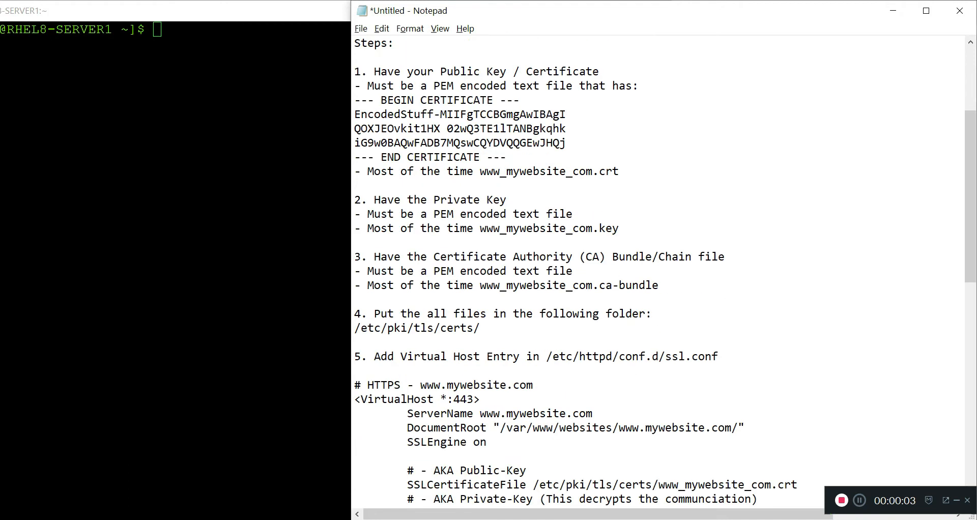
Copy the BEGIN-to-END CERTIFICATE block from the Notepad setup notes
{"action": "left_click_drag", "start_coordinate": [444, 72], "coordinate": [585, 86]}
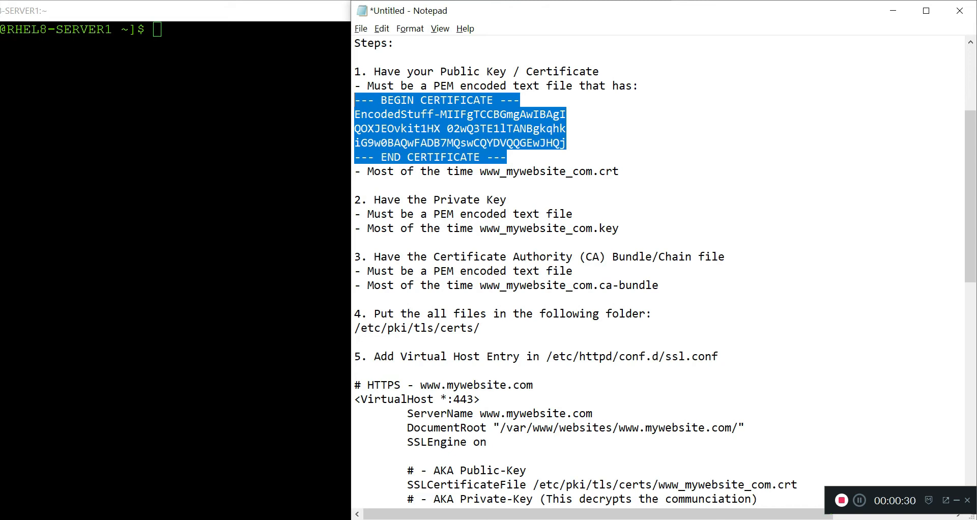
{"action": "right_click", "coordinate": [436, 127]}
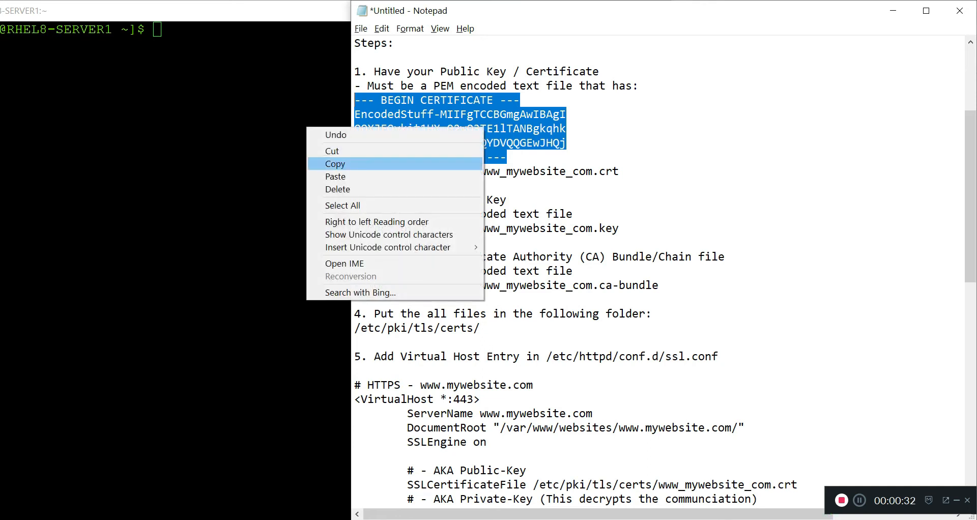
{"action": "left_click", "coordinate": [335, 163]}
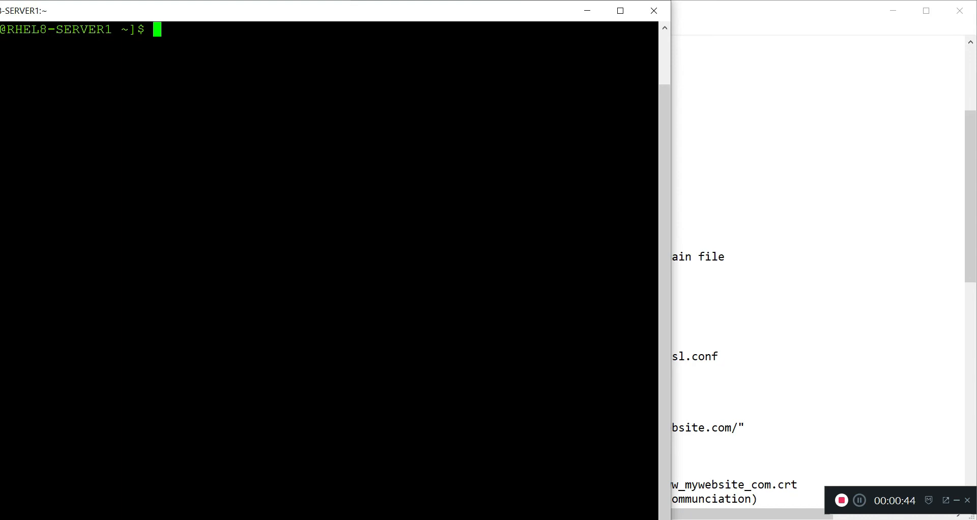
Open www_mywebsite_com.crt in nano and paste in the certificate text
{"action": "type", "text": "nan"}
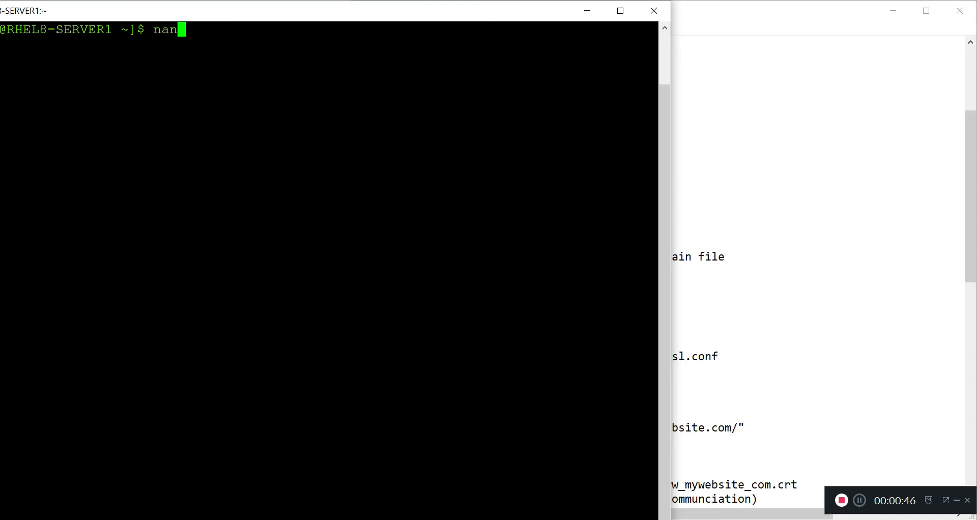
{"action": "type", "text": "o"}
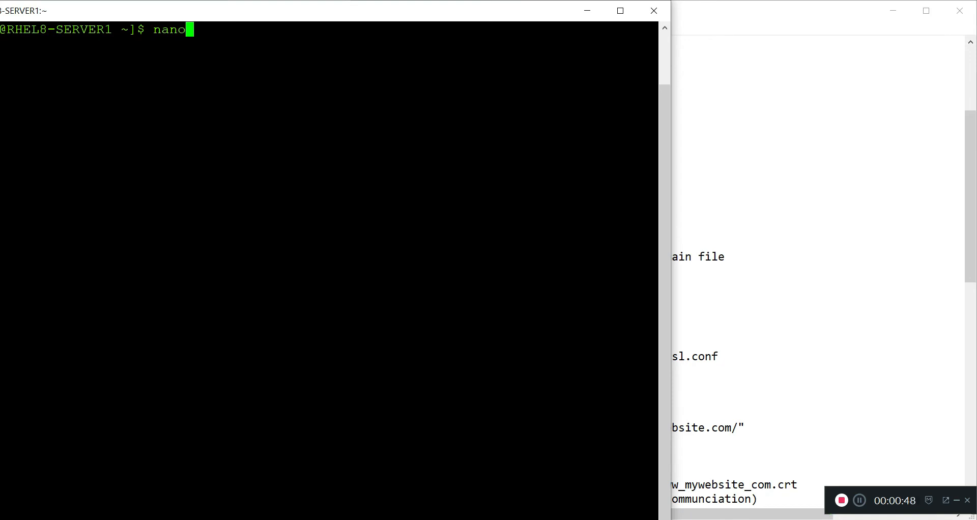
{"action": "type", "text": "ww"}
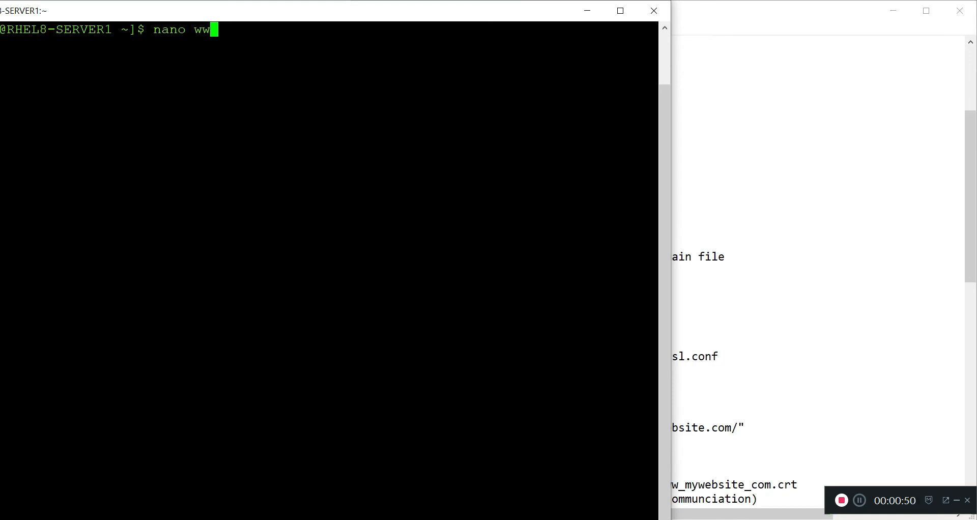
{"action": "type", "text": "w_"}
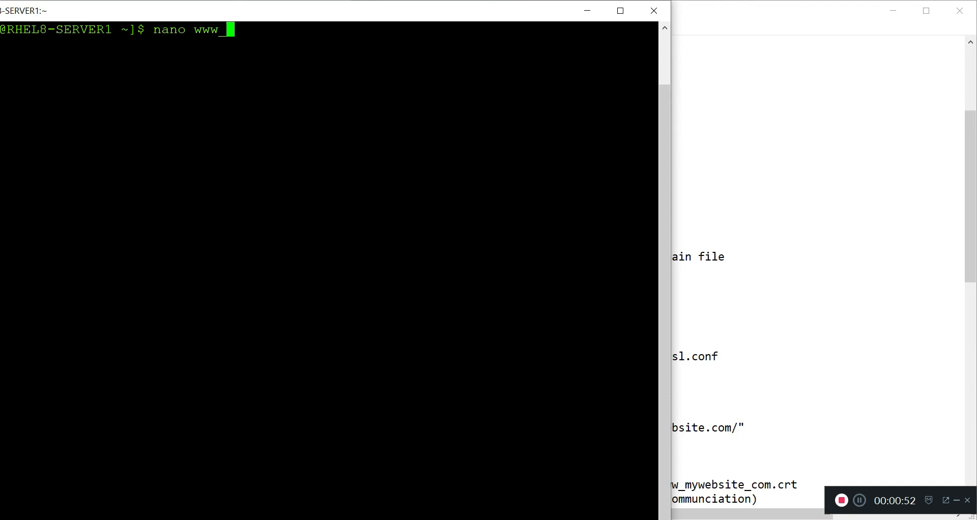
{"action": "type", "text": "mywebsite"}
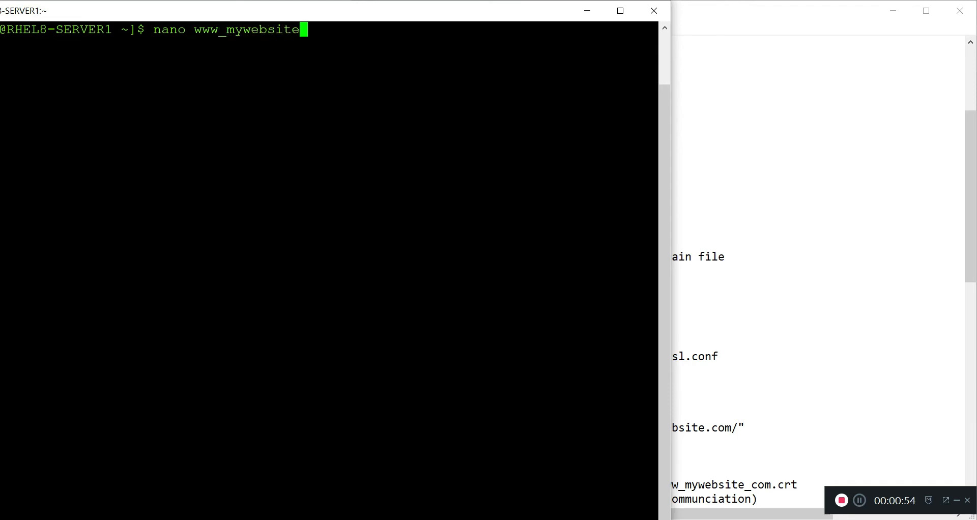
{"action": "type", "text": "_com"}
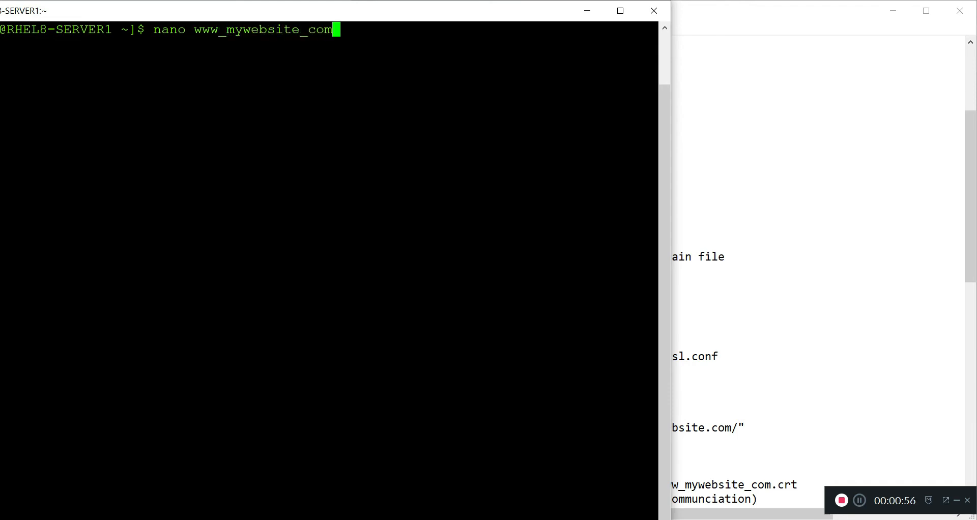
{"action": "type", "text": ".crt"}
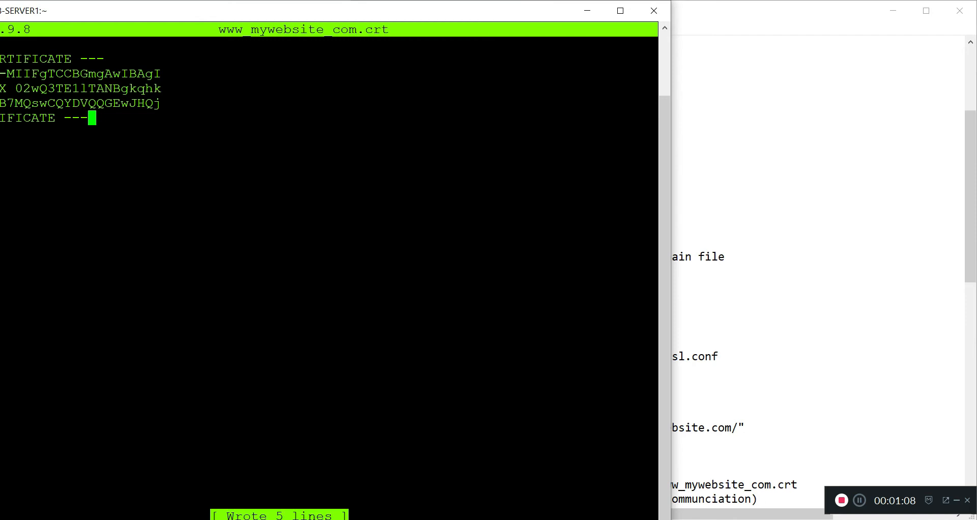
Exit nano and list the home folder showing the .crt, .key and .ca-bundle files
{"action": "key", "text": "ctrl+x"}
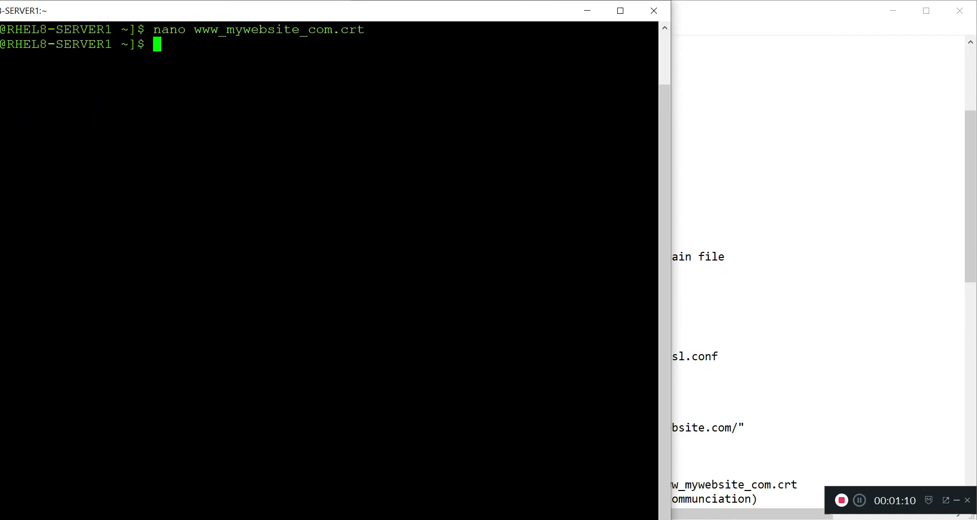
{"action": "type", "text": "ls"}
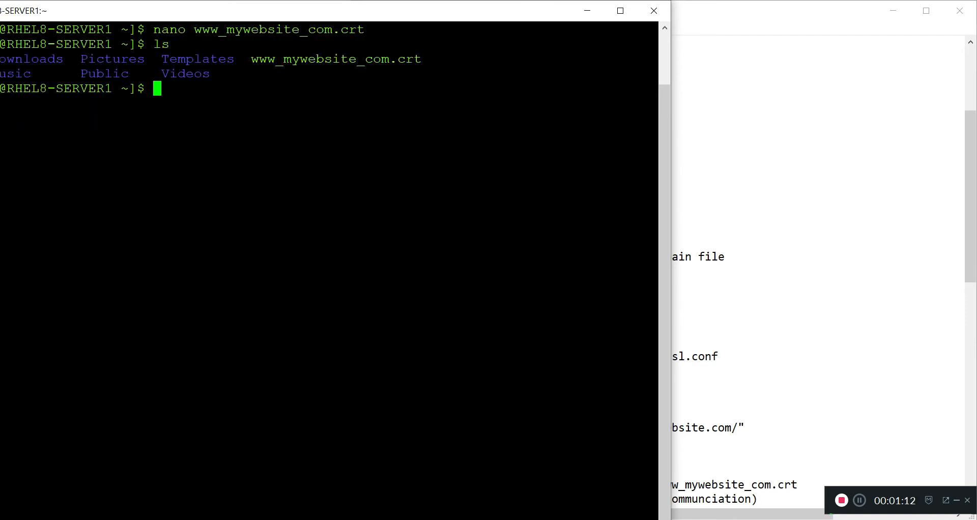
{"action": "double_click", "coordinate": [335, 59]}
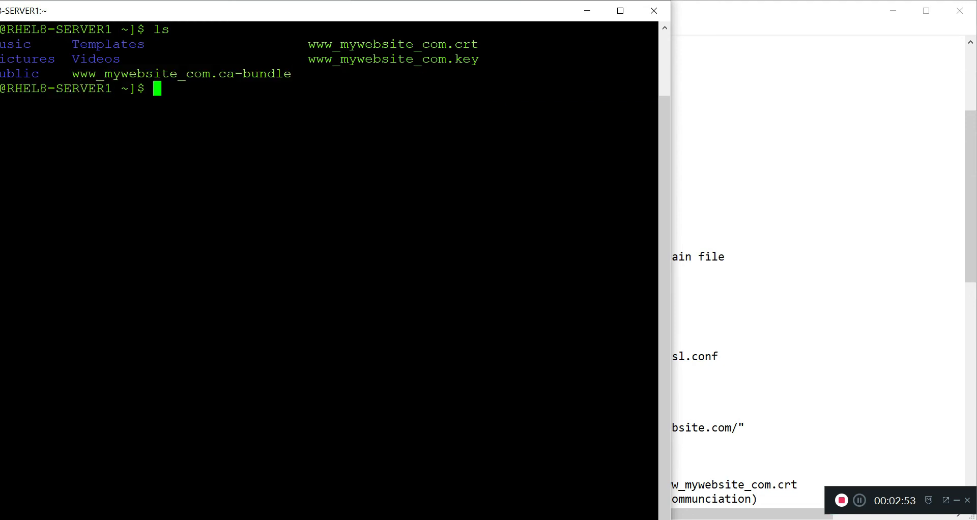
Run mv www_mywebsite_com.* /etc/pki/tls/certs, which fails with Permission denied
{"action": "type", "text": "mv"}
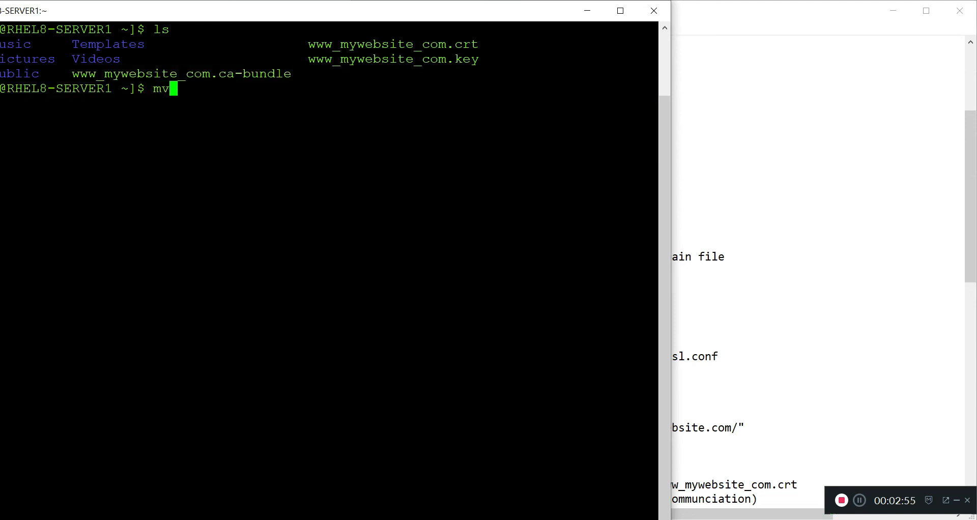
{"action": "type", "text": "www"}
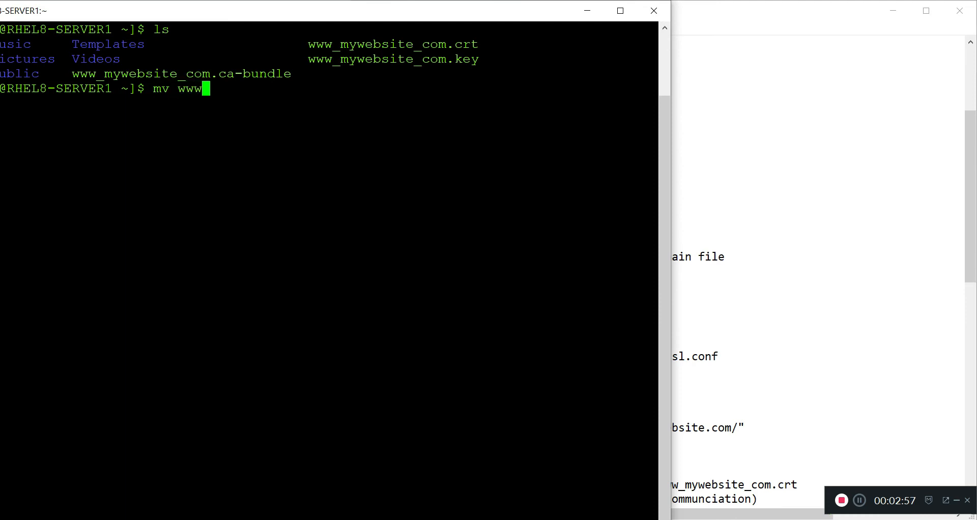
{"action": "type", "text": "_my"}
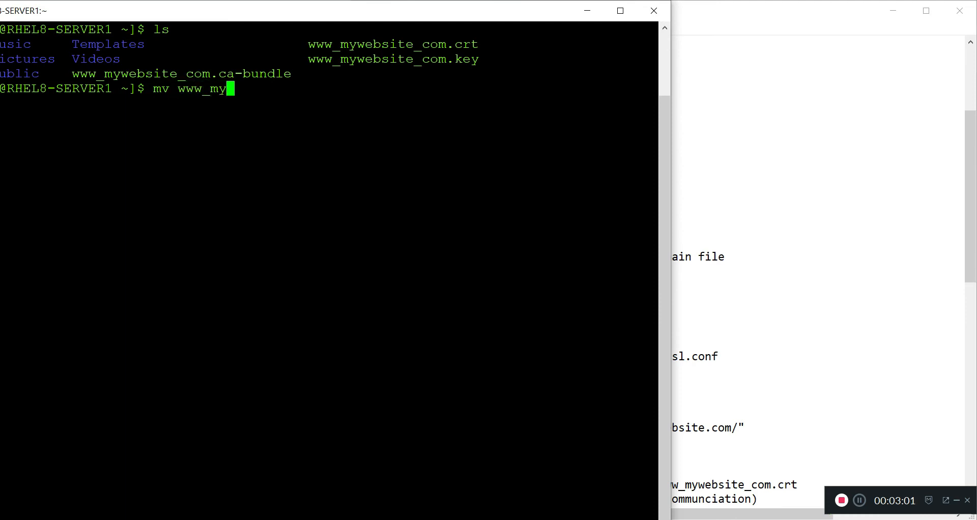
{"action": "type", "text": "website_com."}
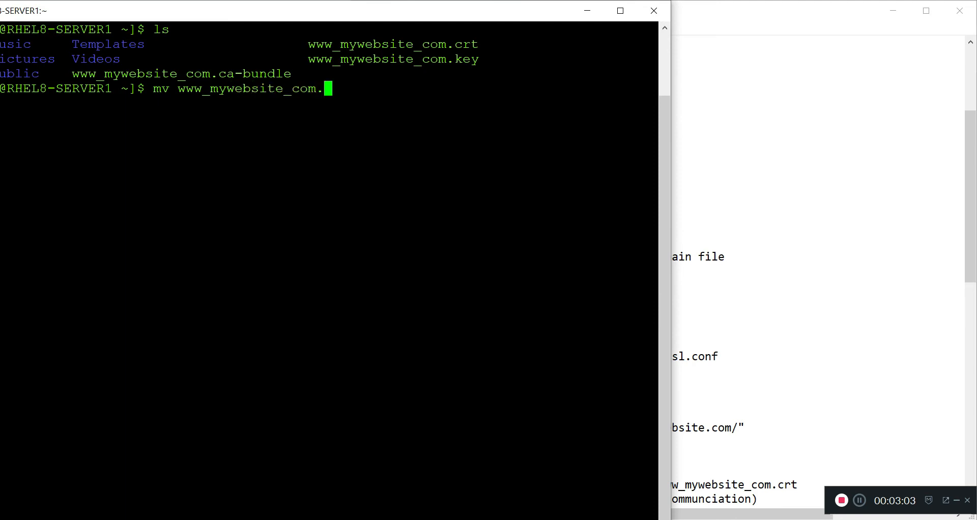
{"action": "type", "text": "*"}
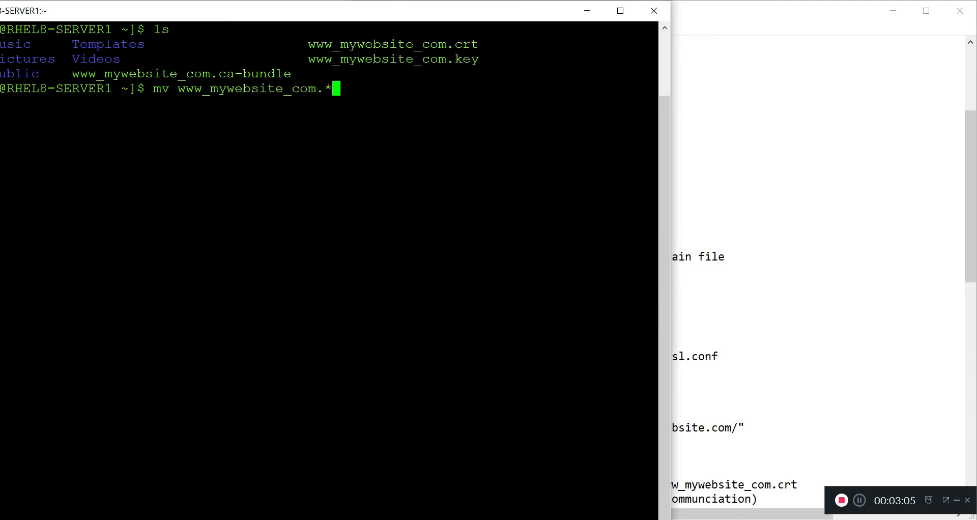
{"action": "type", "text": "/etc"}
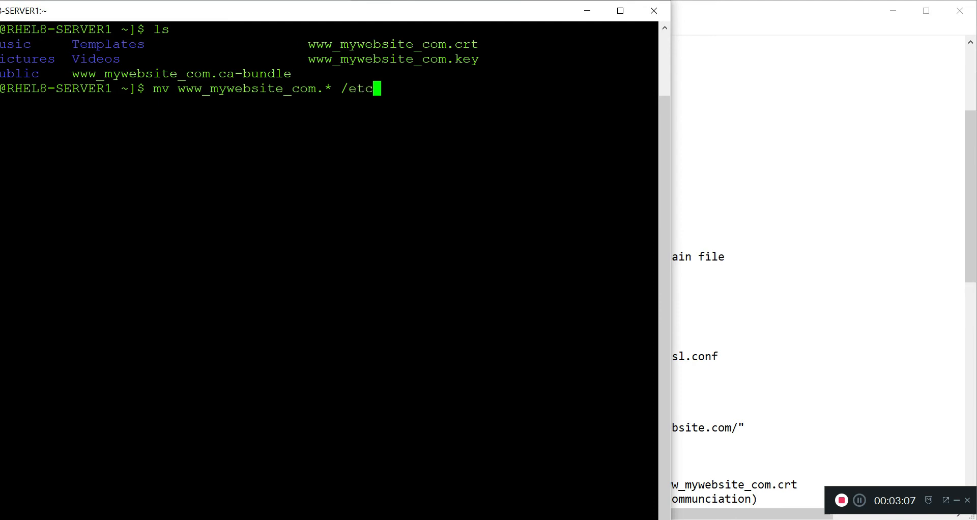
{"action": "key", "text": "Backspace"}
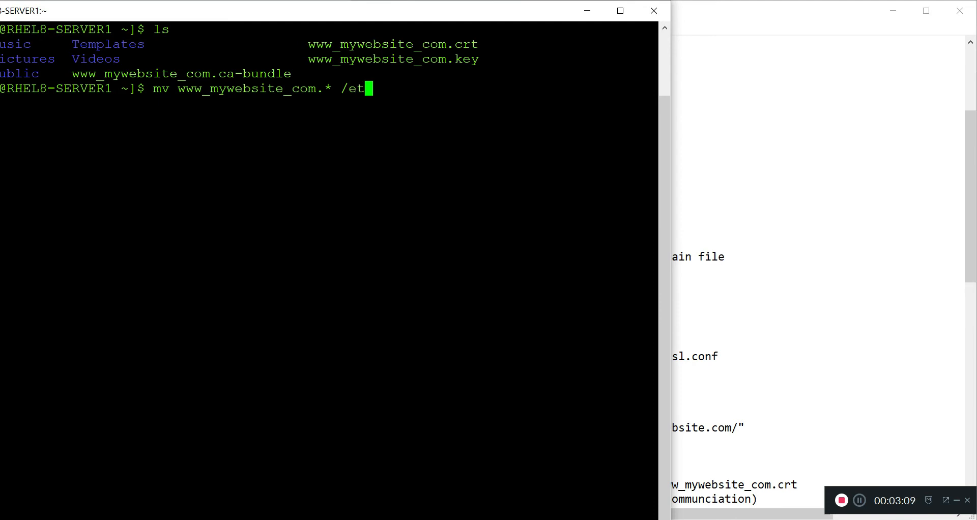
{"action": "type", "text": "c/pki"}
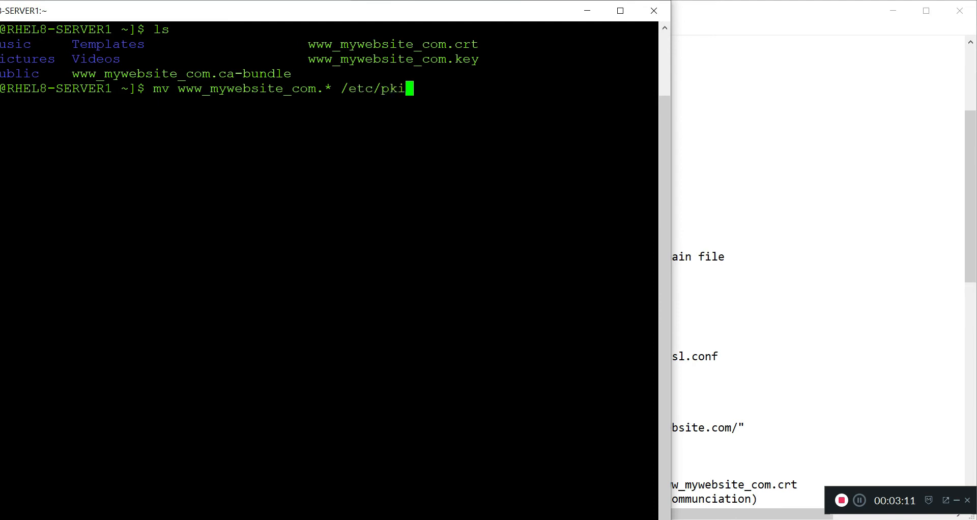
{"action": "type", "text": "tls/certs"}
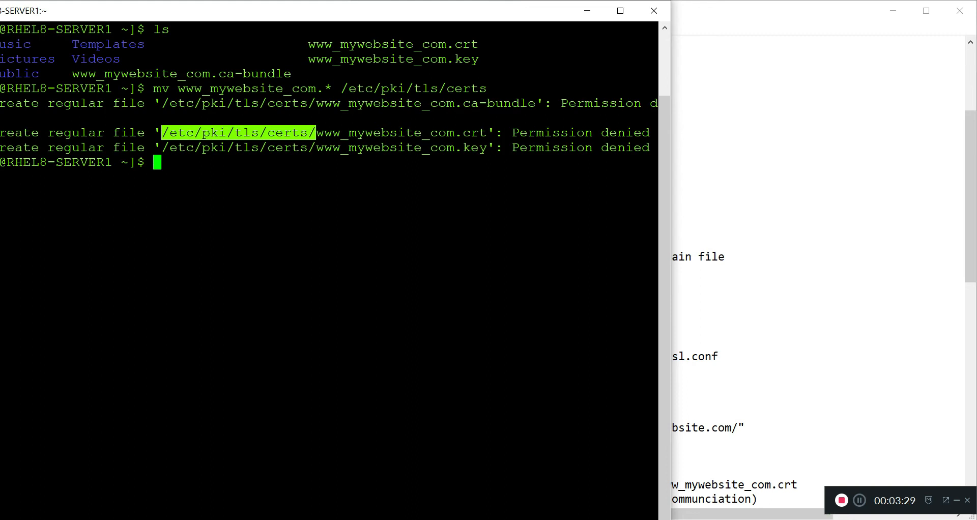
{"action": "type", "text": "mv www_mywebsite_com.* /etc/pki/tls/certs"}
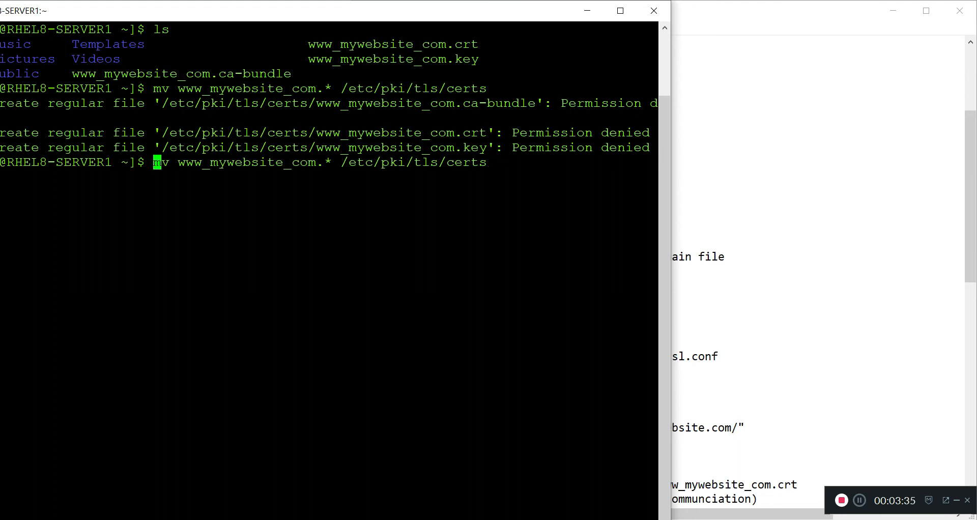
Rerun the move with sudo, then list /etc/pki/tls/certs to see the three www_mywebsite_com files
{"action": "type", "text": "sudo"}
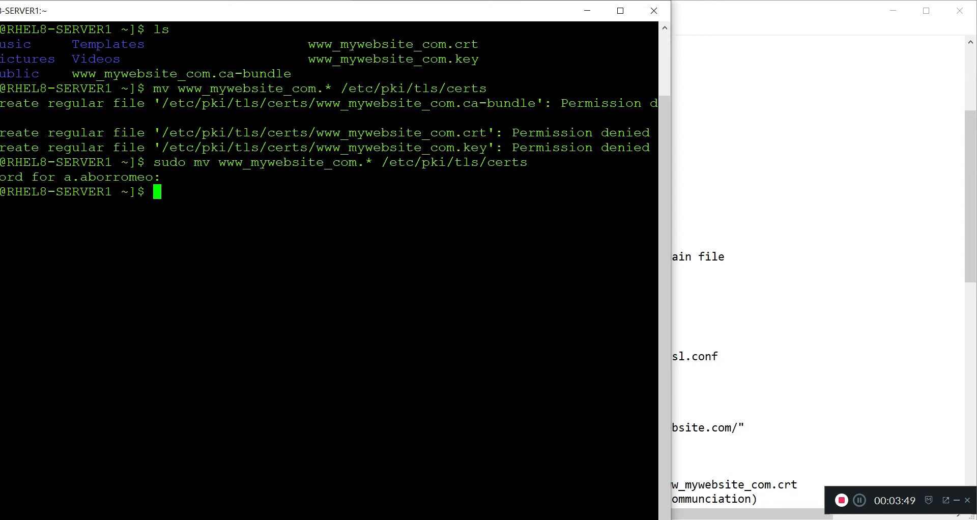
{"action": "type", "text": "ls"}
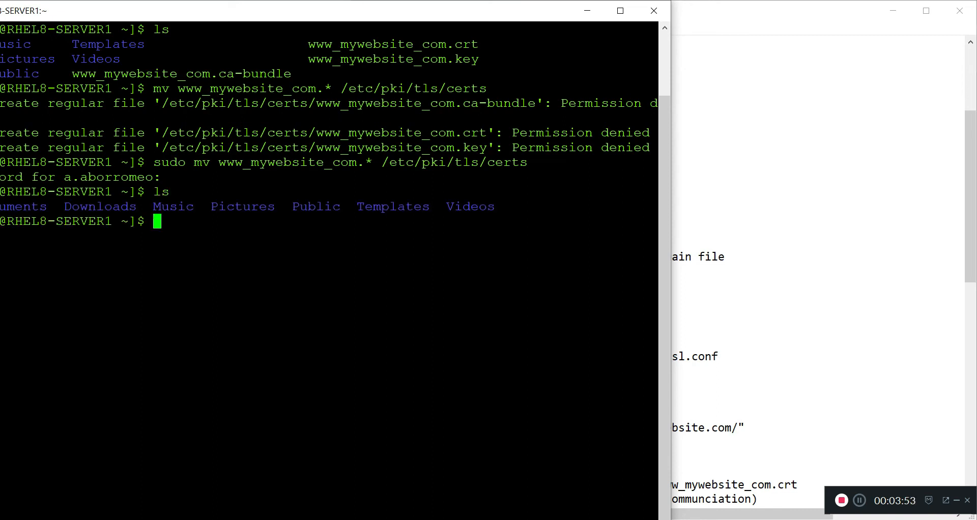
{"action": "type", "text": "ls /"}
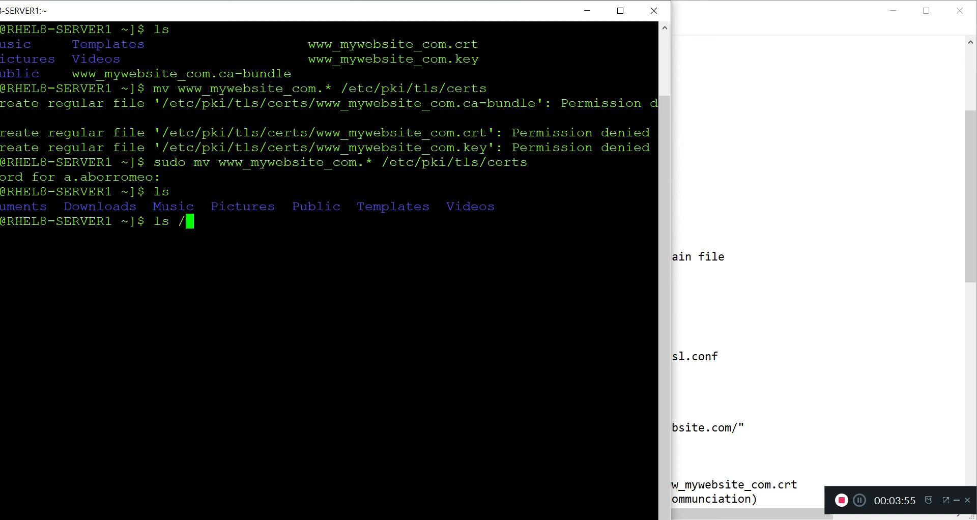
{"action": "type", "text": "etc/"}
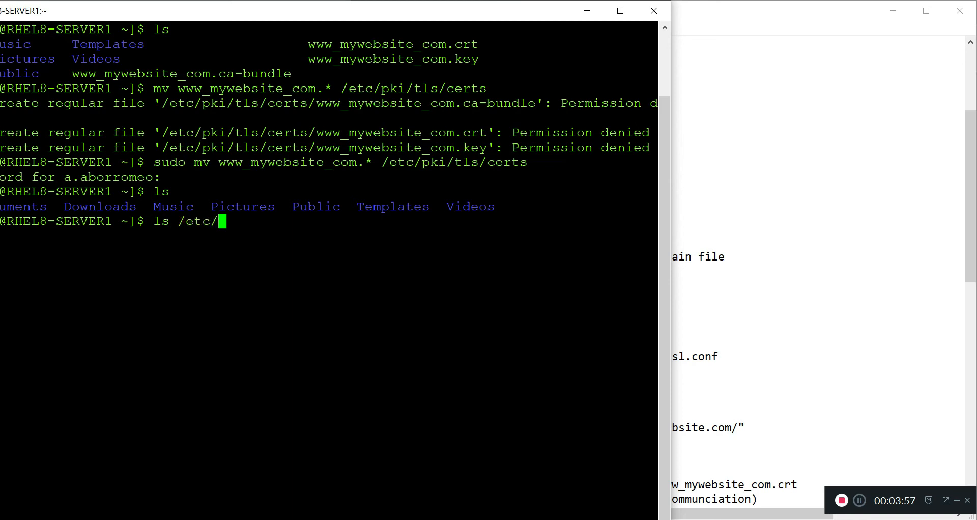
{"action": "type", "text": "pki"}
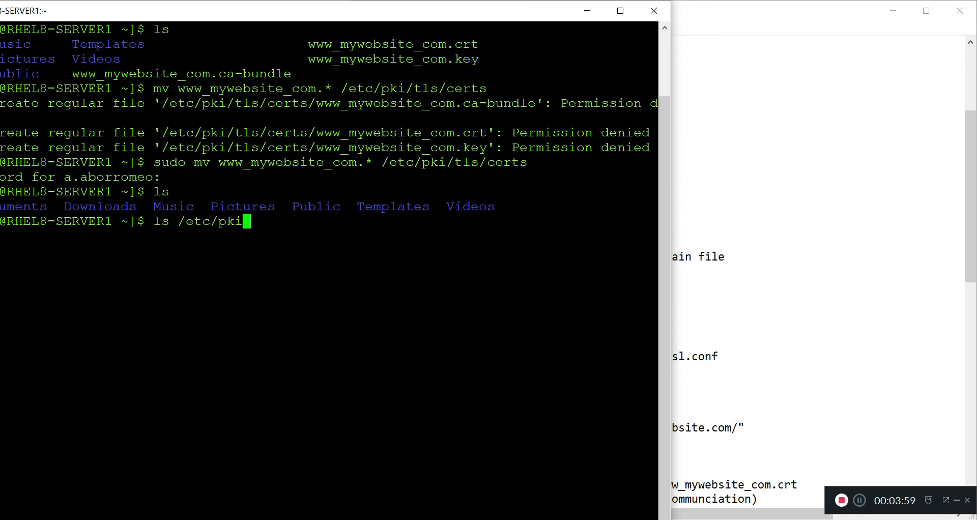
{"action": "type", "text": "tls/certs"}
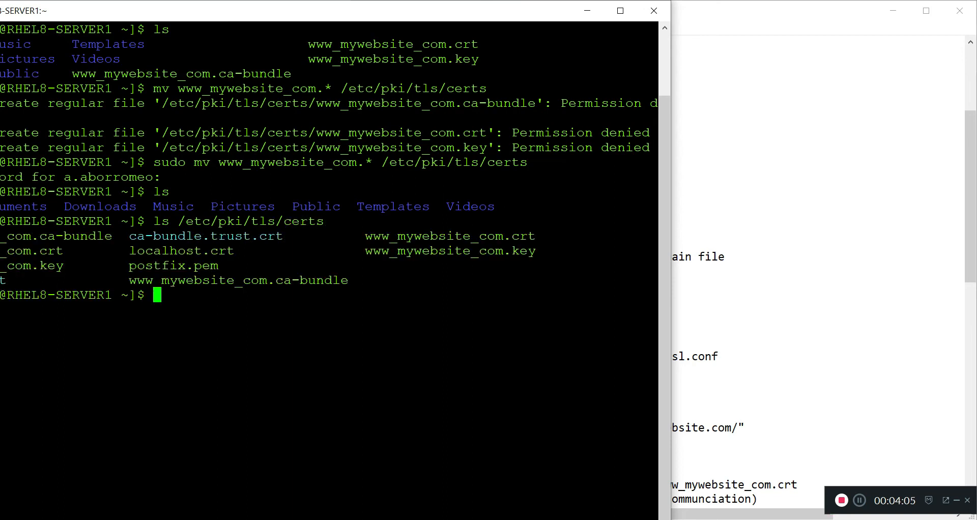
{"action": "double_click", "coordinate": [416, 235]}
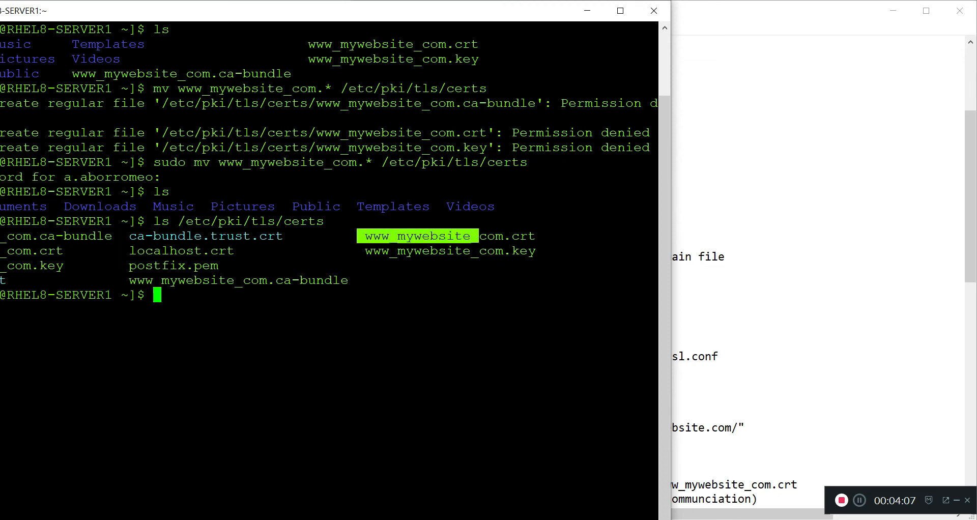
{"action": "double_click", "coordinate": [524, 236]}
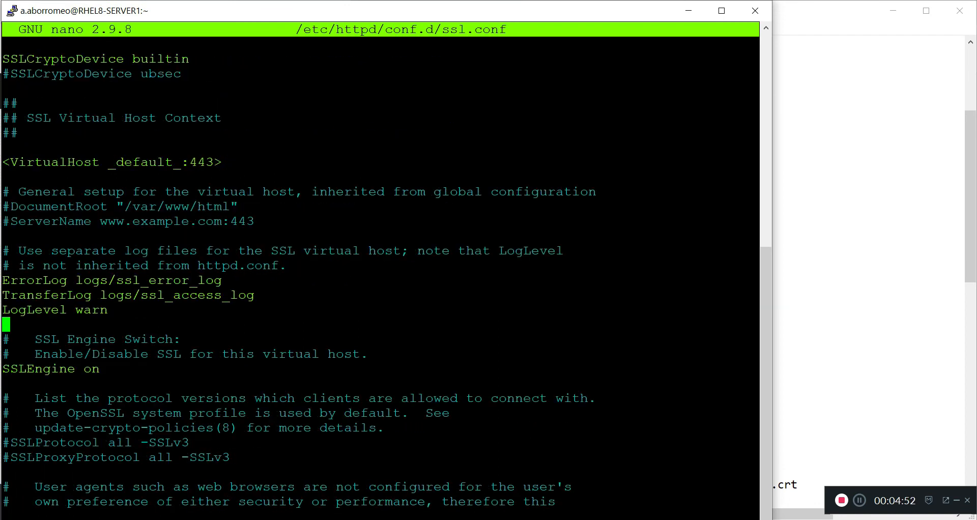
Scroll through ssl.conf to review the SSLCertificateFile, key and chain directives
{"action": "scroll", "scroll_direction": "down", "scroll_amount": 3}
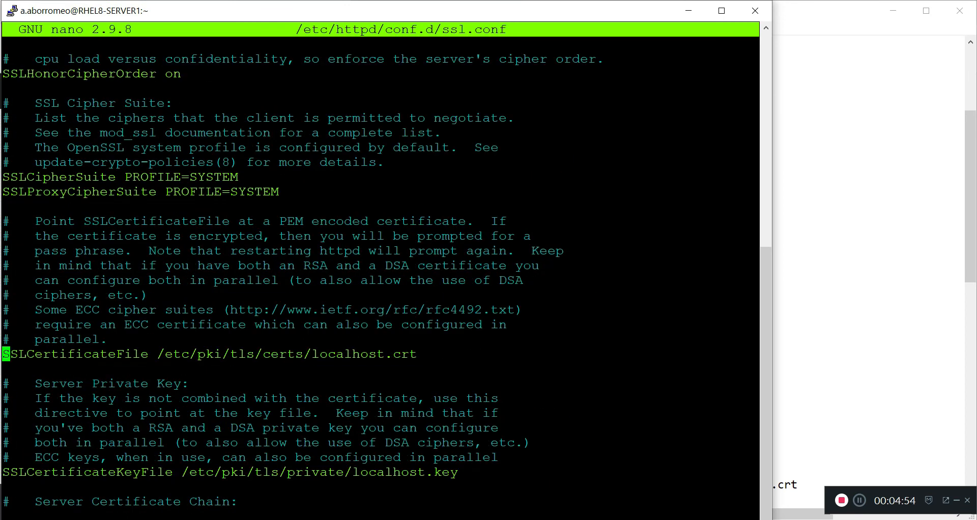
{"action": "scroll", "scroll_direction": "down", "scroll_amount": 3}
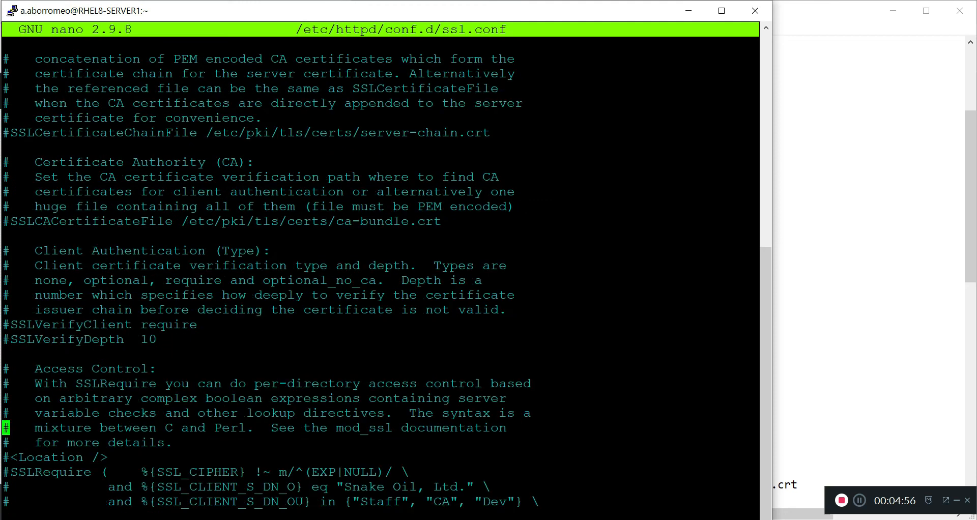
{"action": "scroll", "scroll_direction": "down", "scroll_amount": 3}
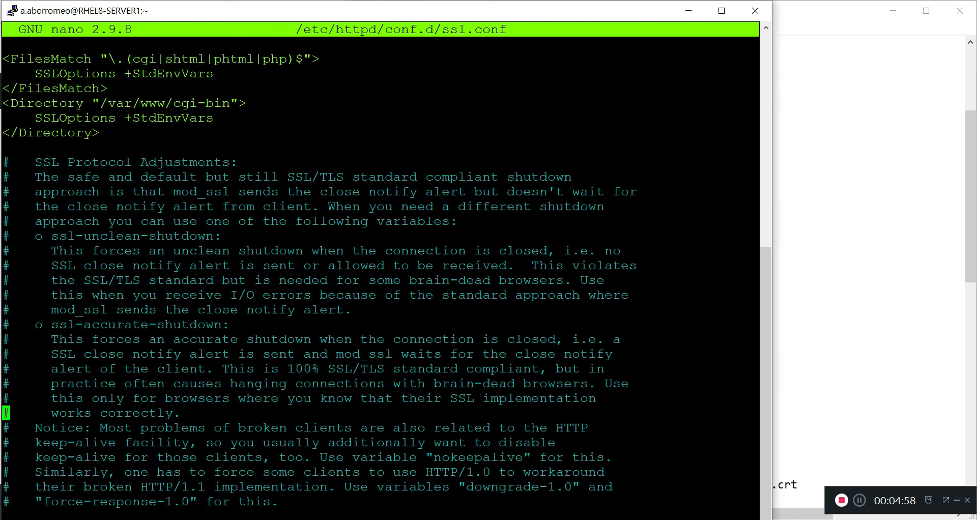
{"action": "scroll", "scroll_direction": "down", "scroll_amount": 3}
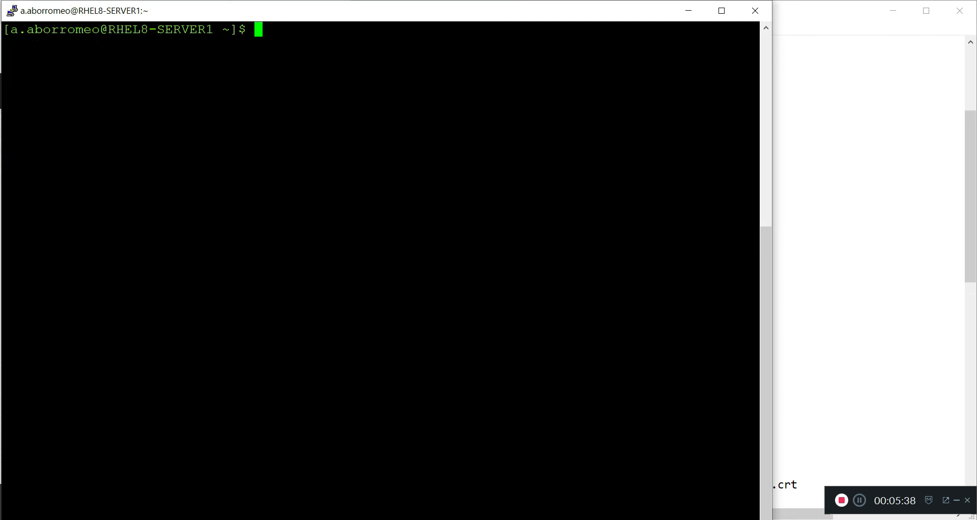
Enter systemctl restart httpd at the shell prompt
{"action": "type", "text": "s"}
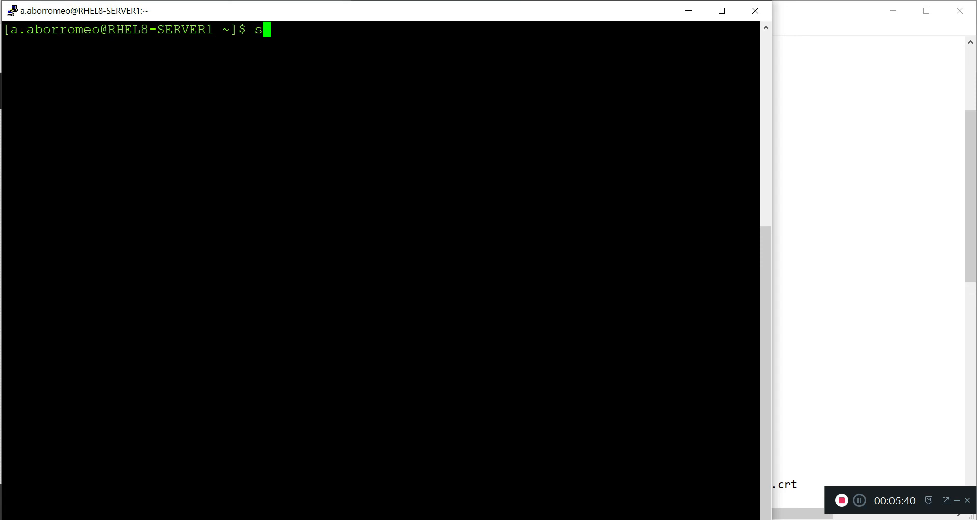
{"action": "type", "text": "ystemctl"}
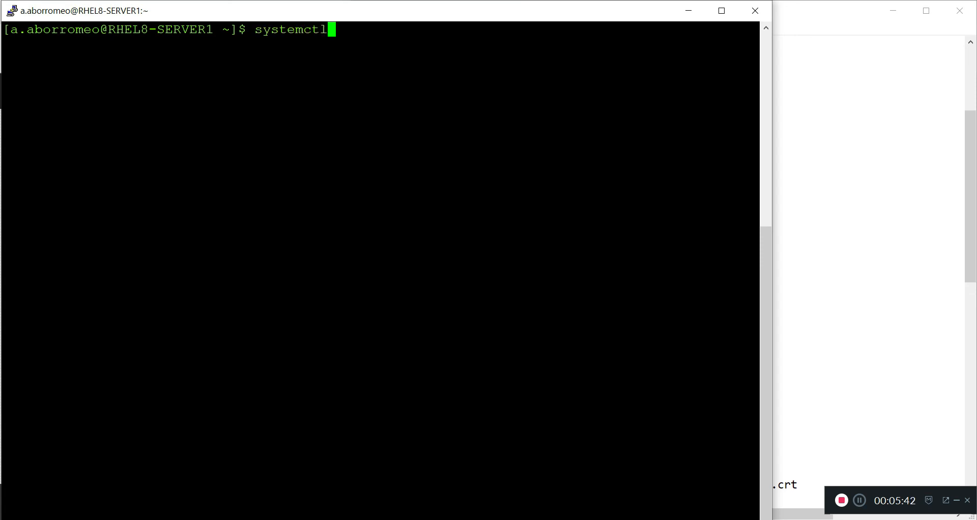
{"action": "type", "text": "restart"}
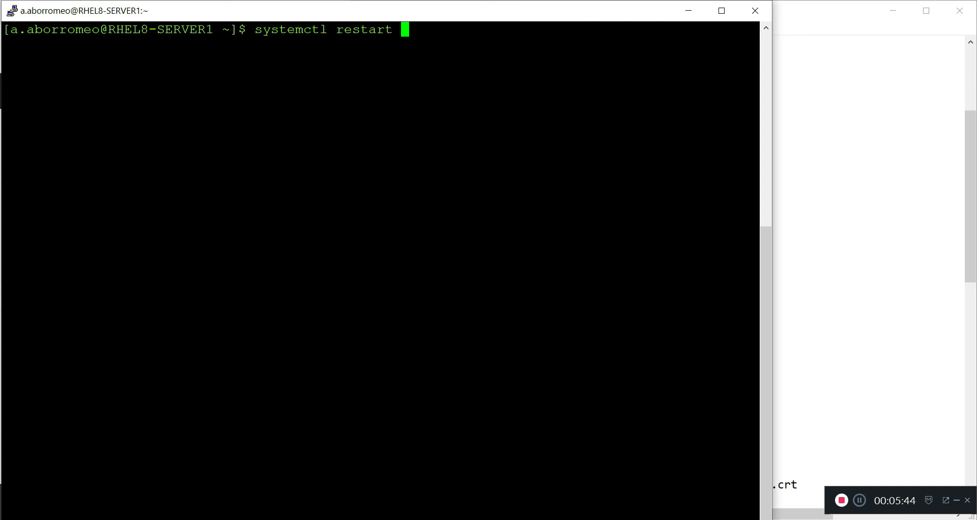
{"action": "type", "text": "httpd"}
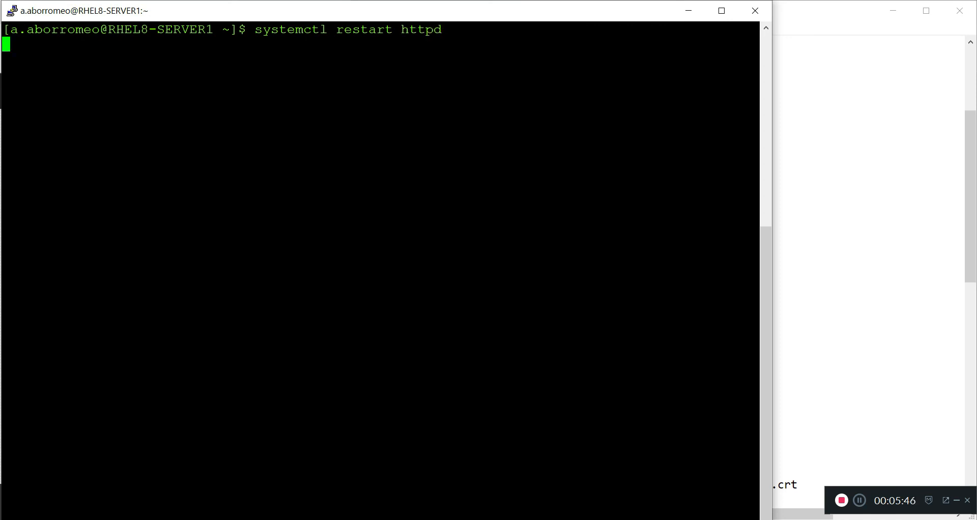